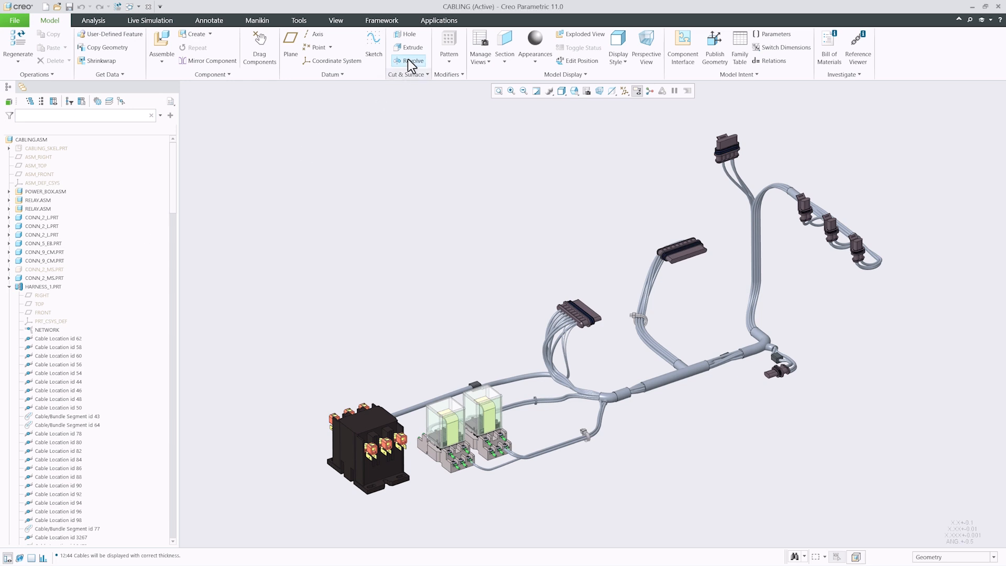
Step: Show the Applications ribbon tab listing the engineering applications, including Cabling
click(438, 20)
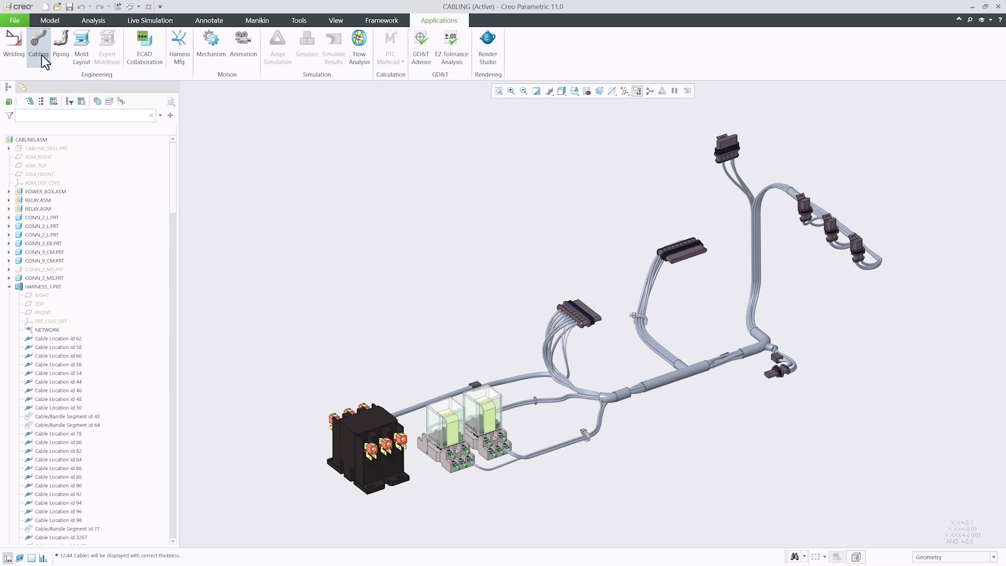
Step: Enter Cabling with HARNESS_1 as work harness and select the Branch Tapes folder
click(38, 46)
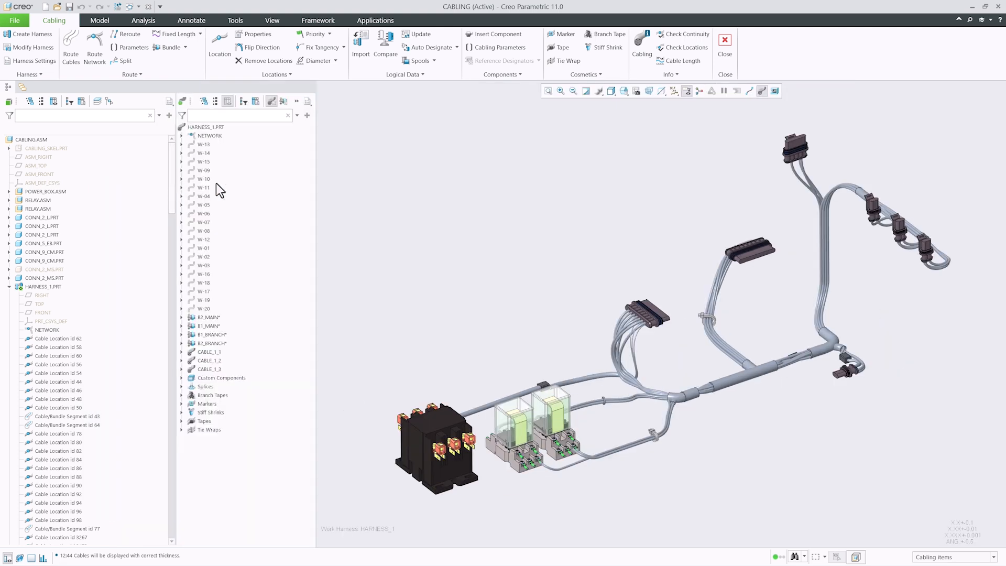
mouse_move(321, 178)
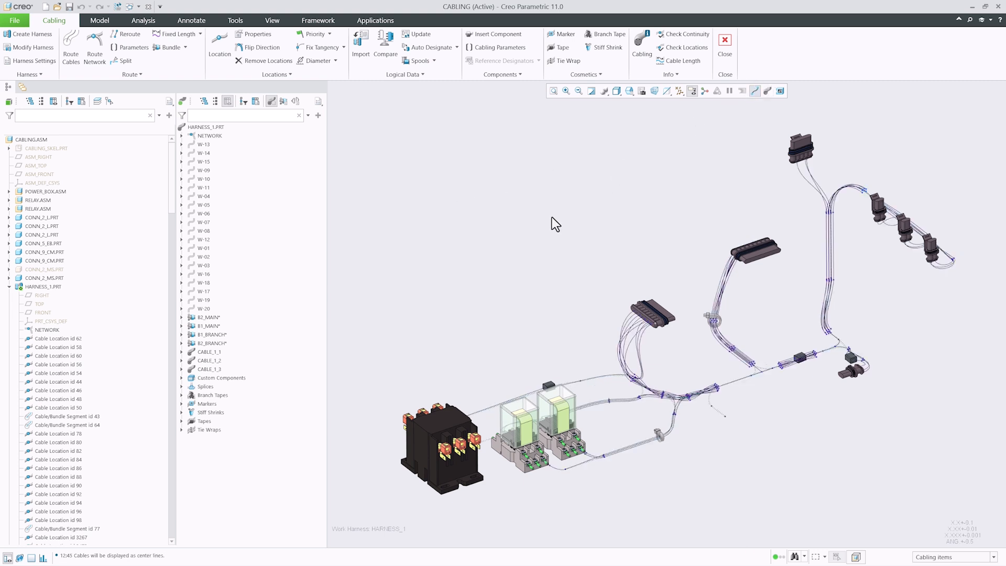
click(210, 412)
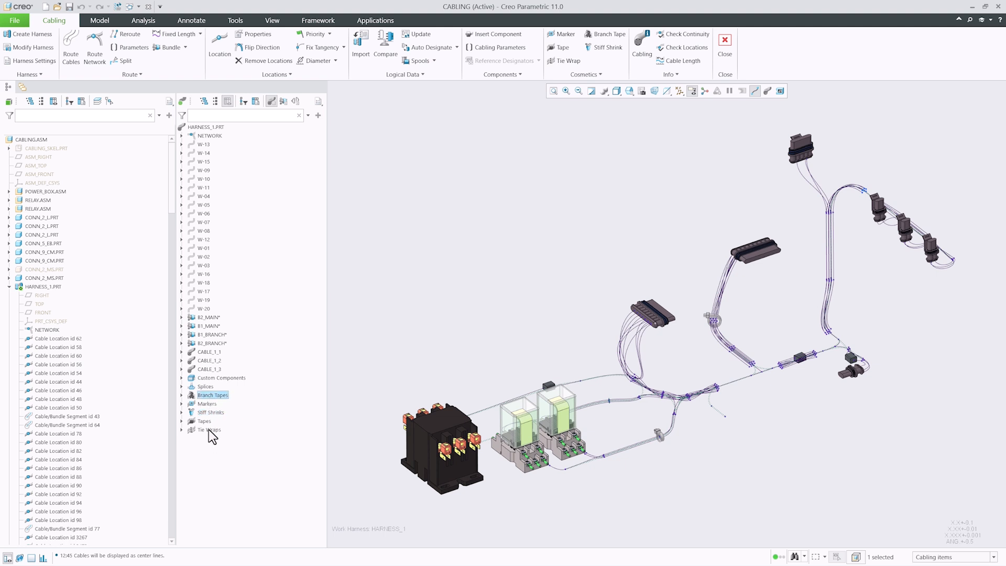
click(209, 429)
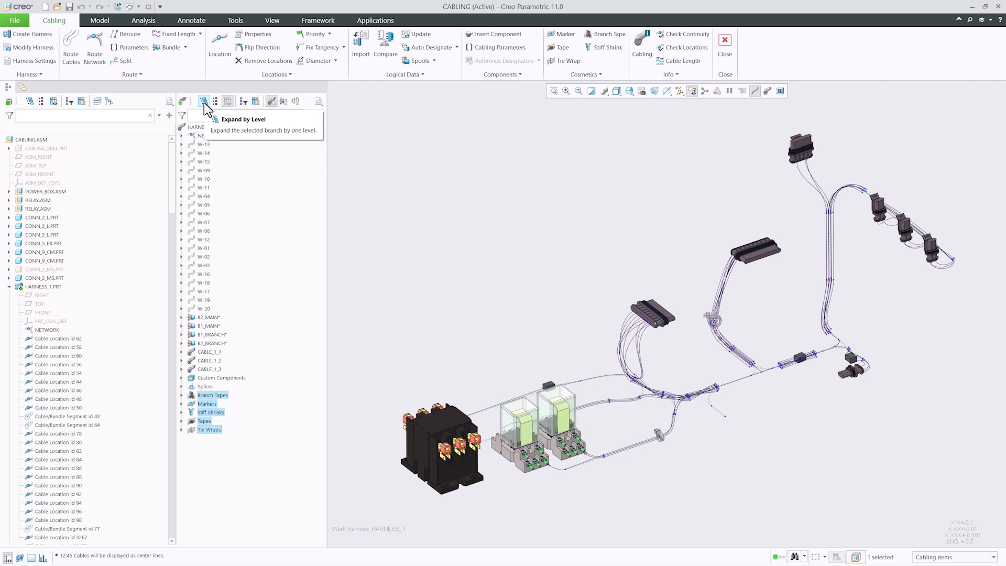
click(204, 102)
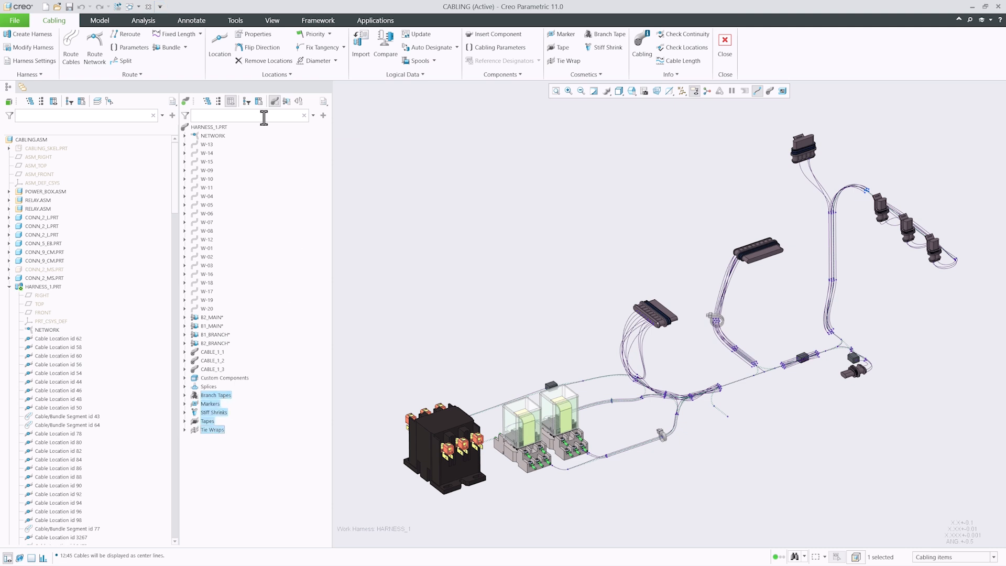
click(207, 101)
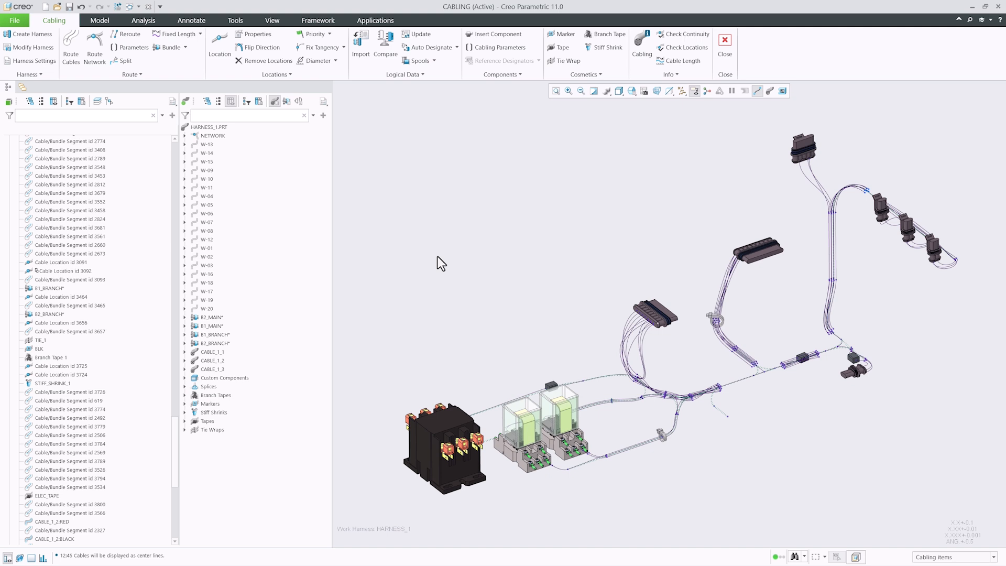
mouse_move(374, 306)
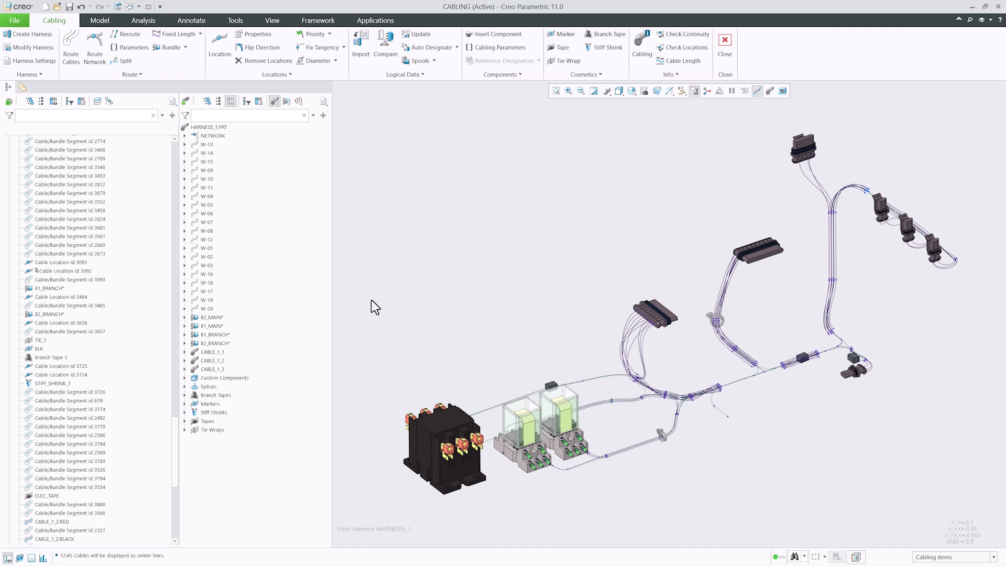
Step: Expand Splices, SPLICE_2-1.PRT with wire W-16, and INLINECONN.PRT showing Cable Location 48
click(208, 387)
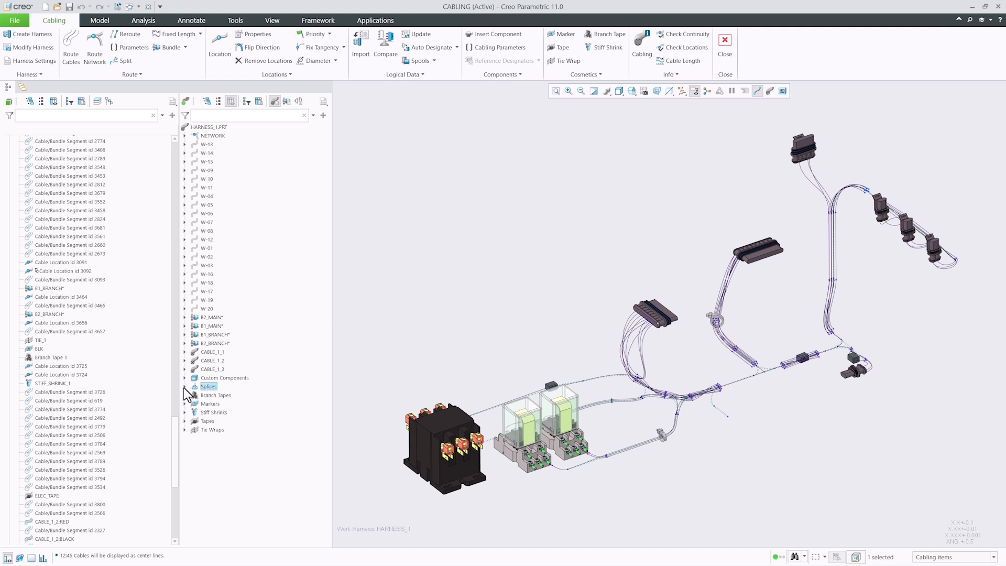
click(186, 386)
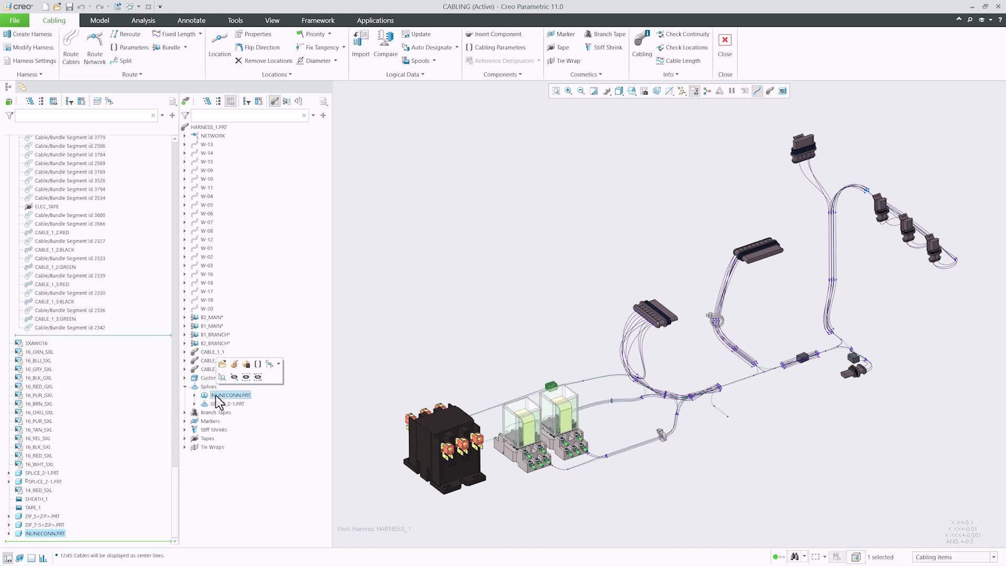
click(228, 403)
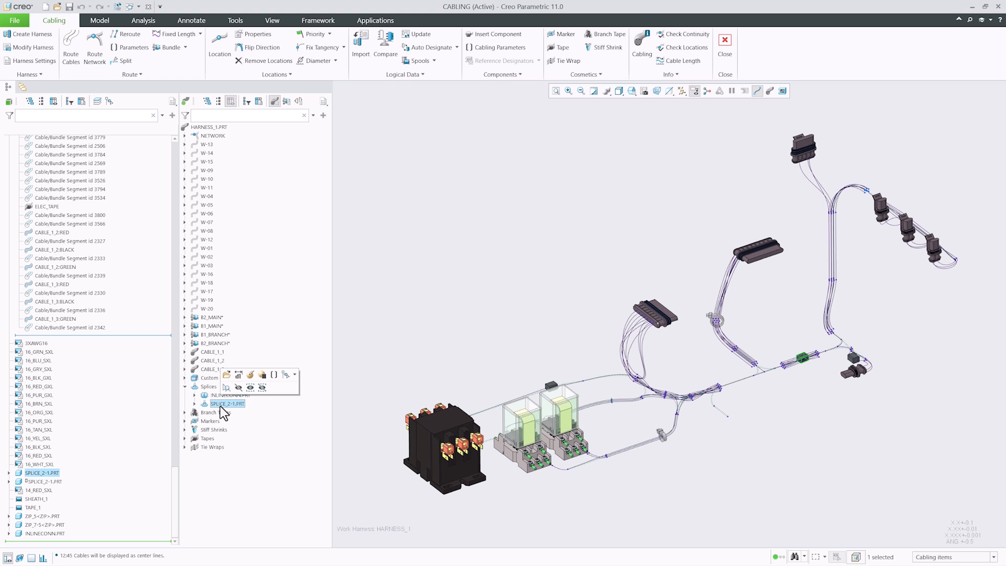
click(194, 404)
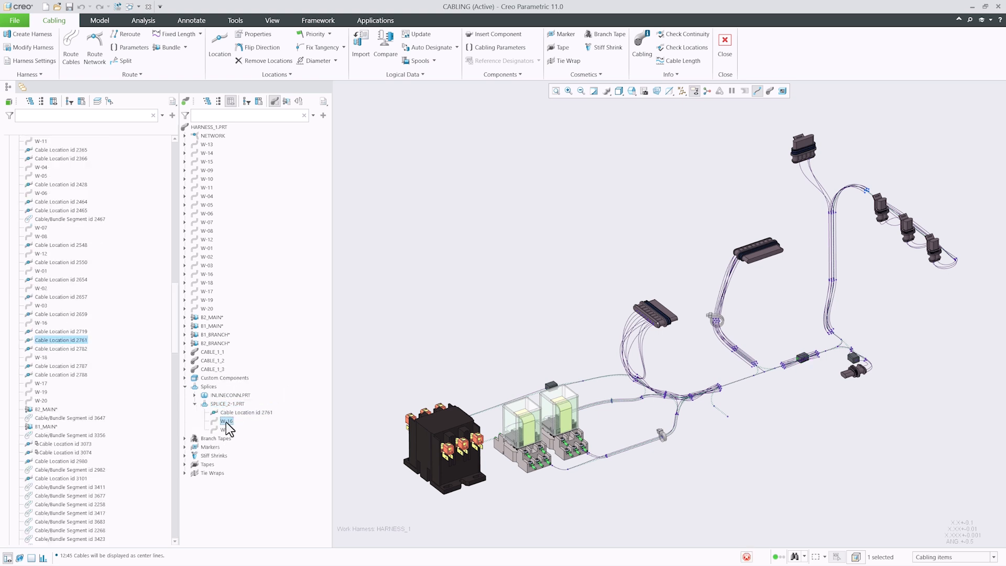
click(226, 428)
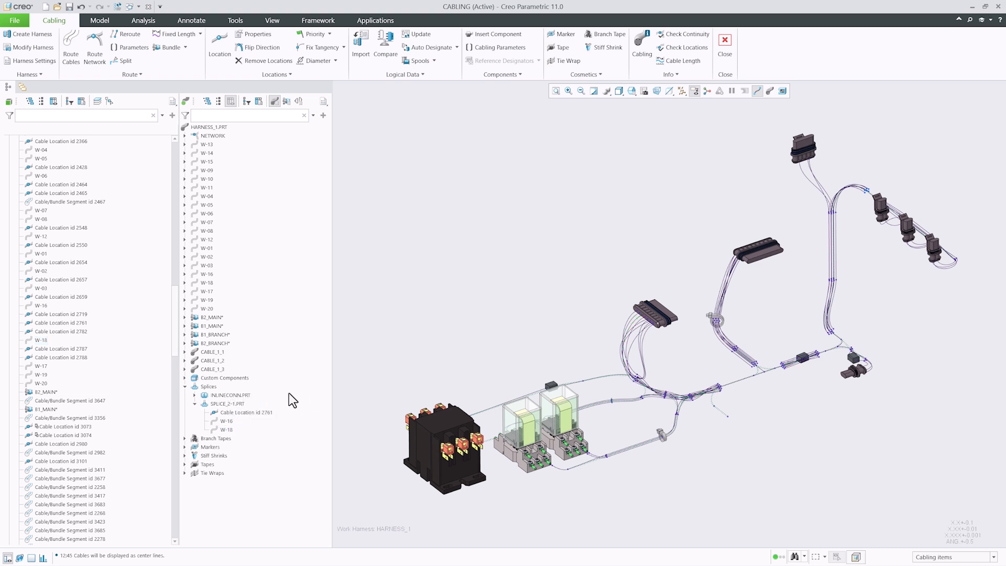
click(229, 394)
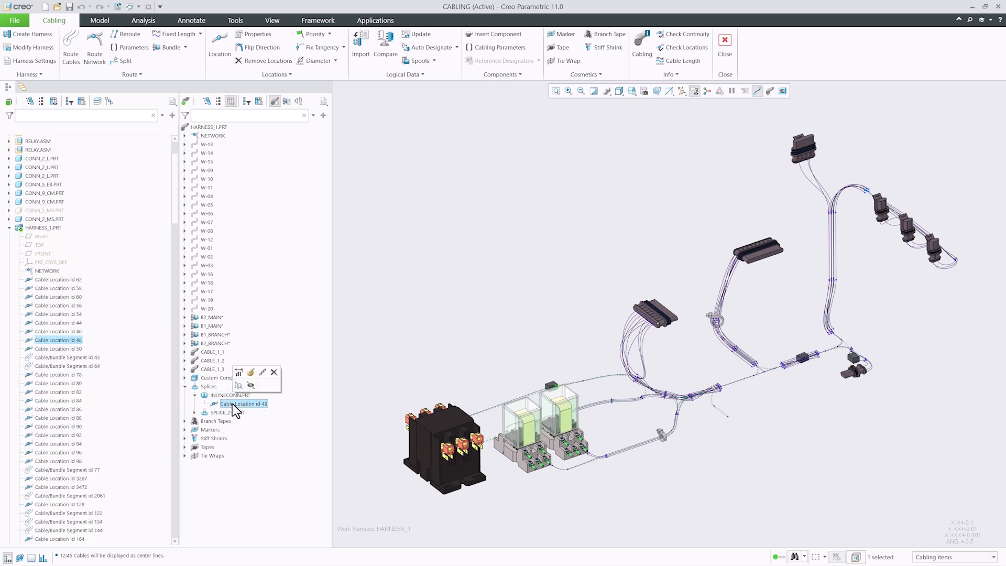
mouse_move(298, 101)
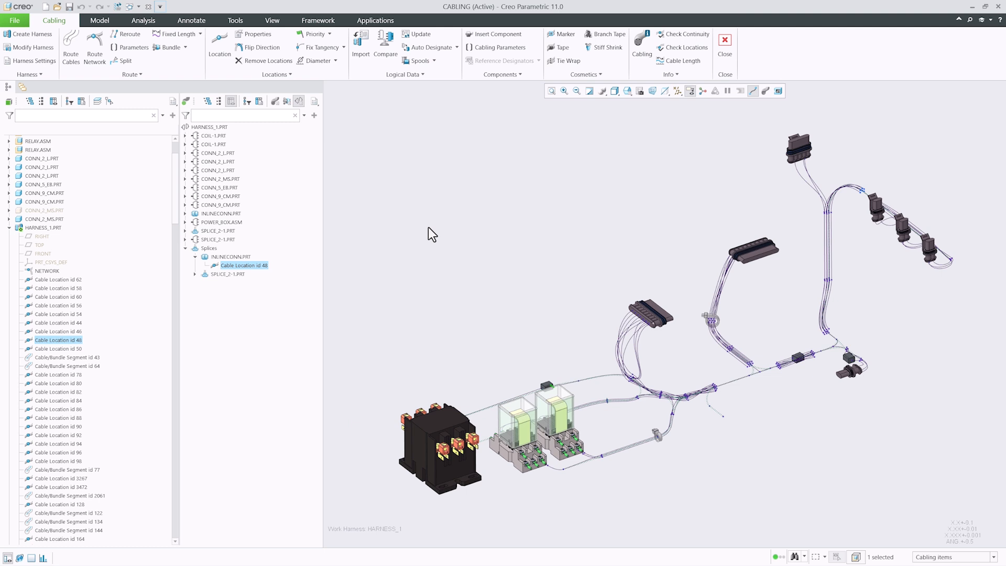
mouse_move(338, 255)
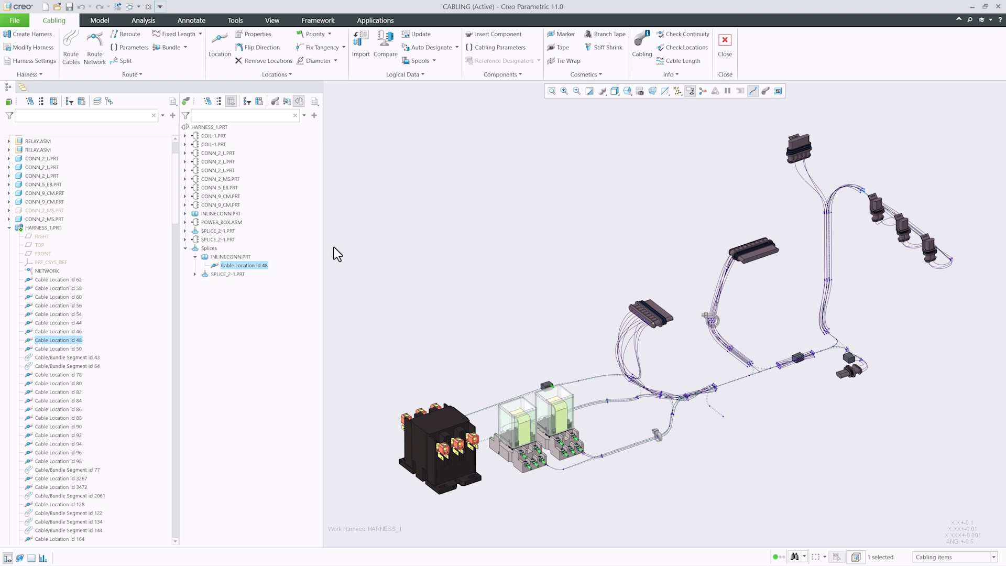
Step: Collapse the component entries and switch the tree to wires, cables and cosmetic folders
click(230, 256)
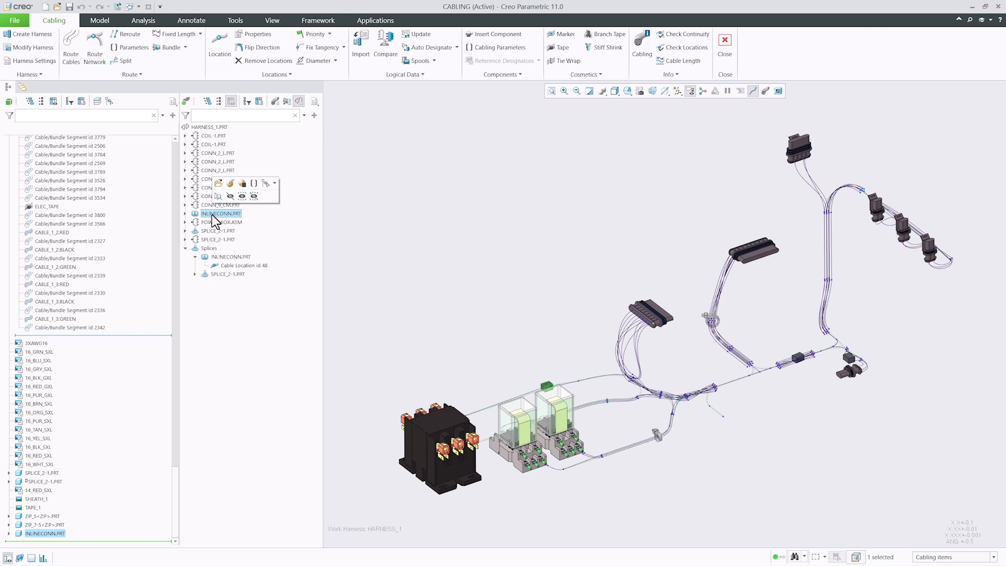
click(185, 212)
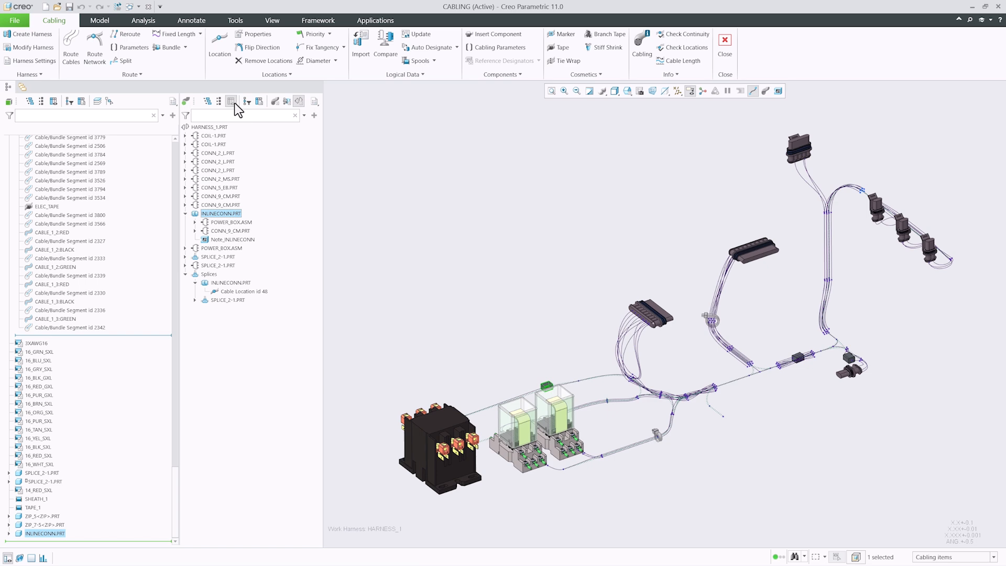
click(283, 100)
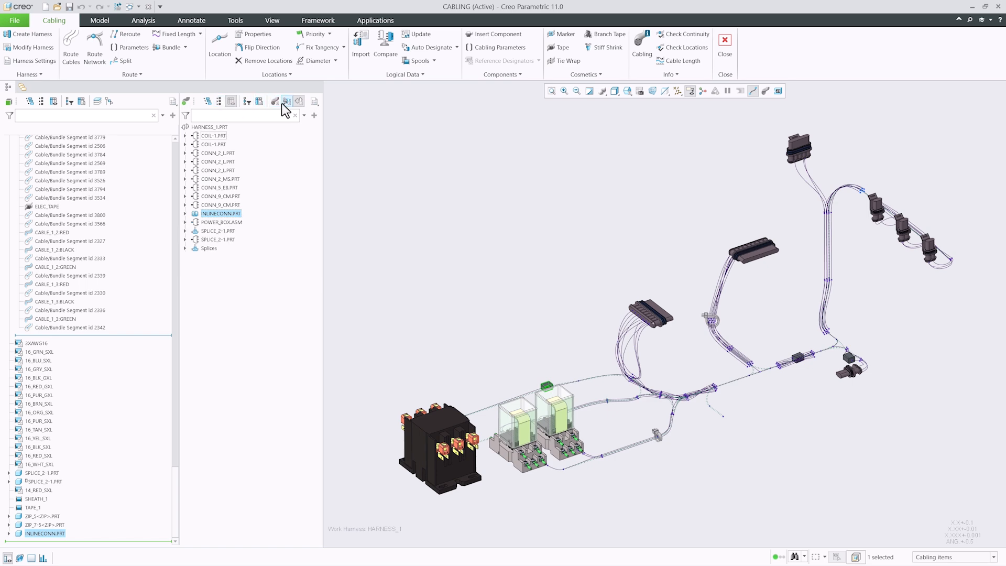
click(277, 100)
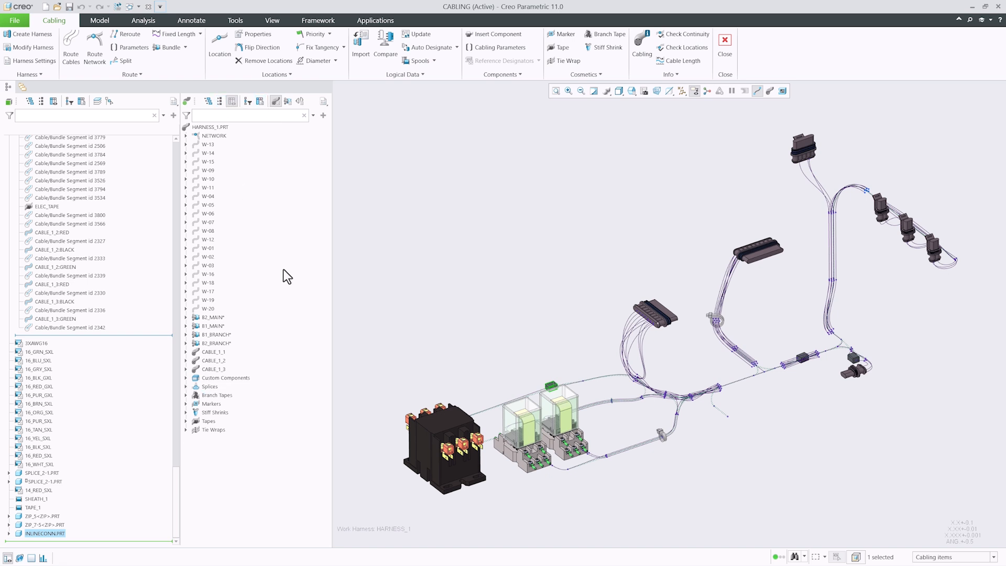
mouse_move(223, 386)
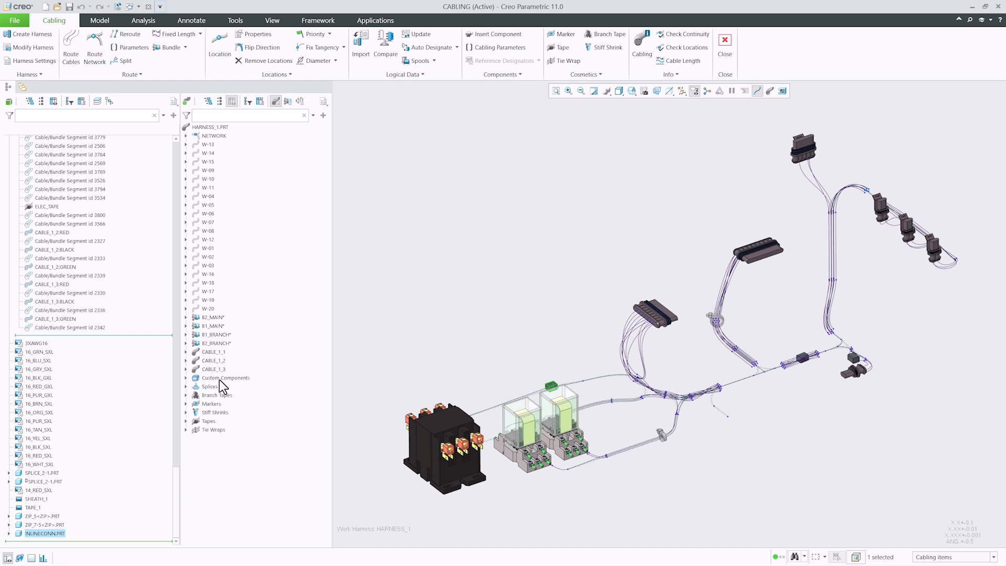
Step: Expand Custom Components and ZIP_7-5 to show Cable Location 3101 and its wires
click(226, 377)
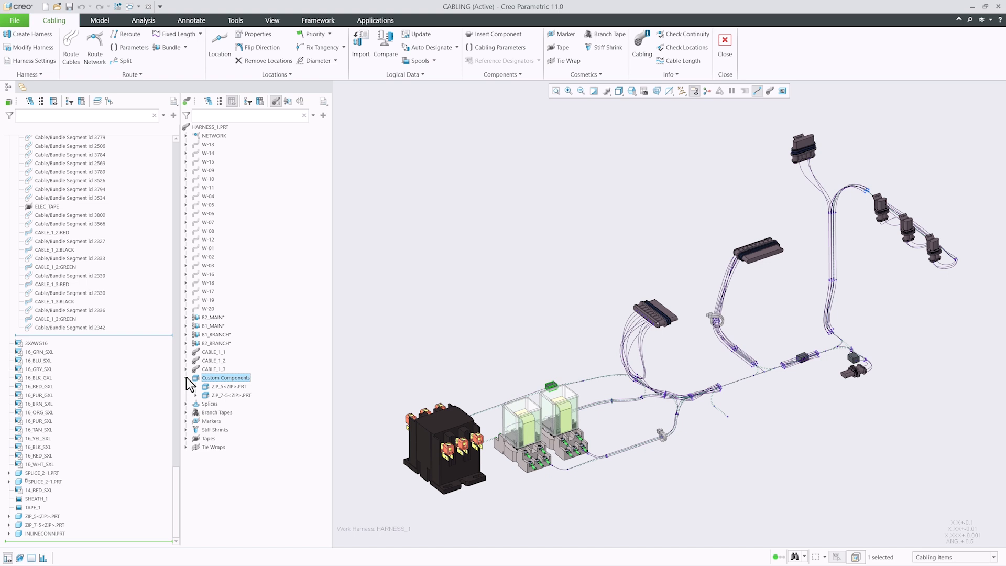
click(225, 386)
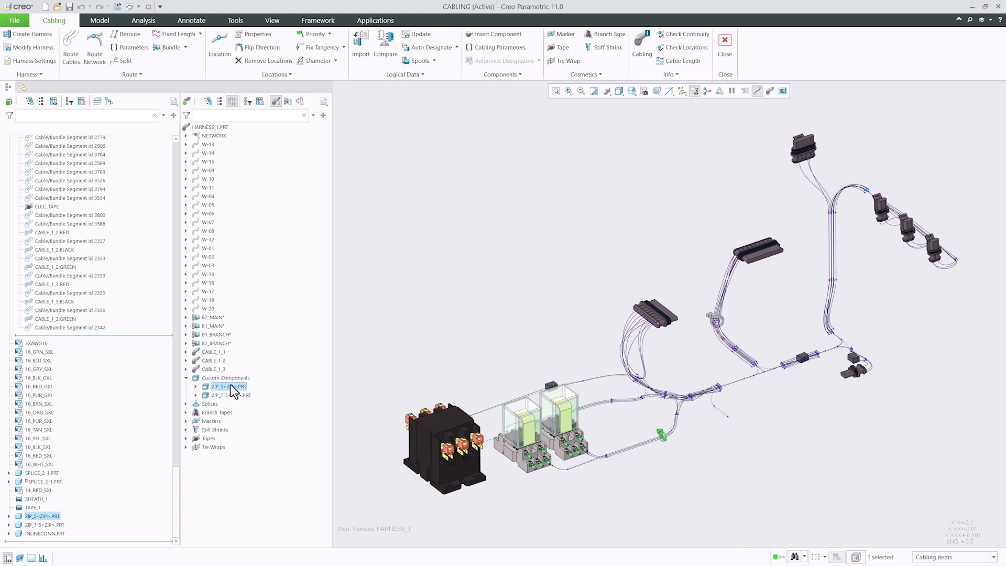
click(228, 394)
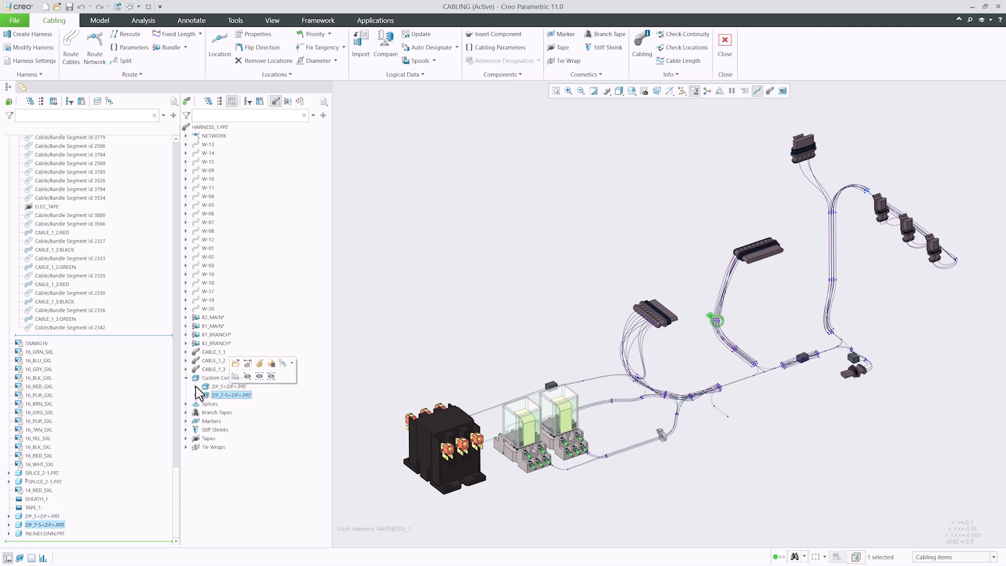
click(205, 395)
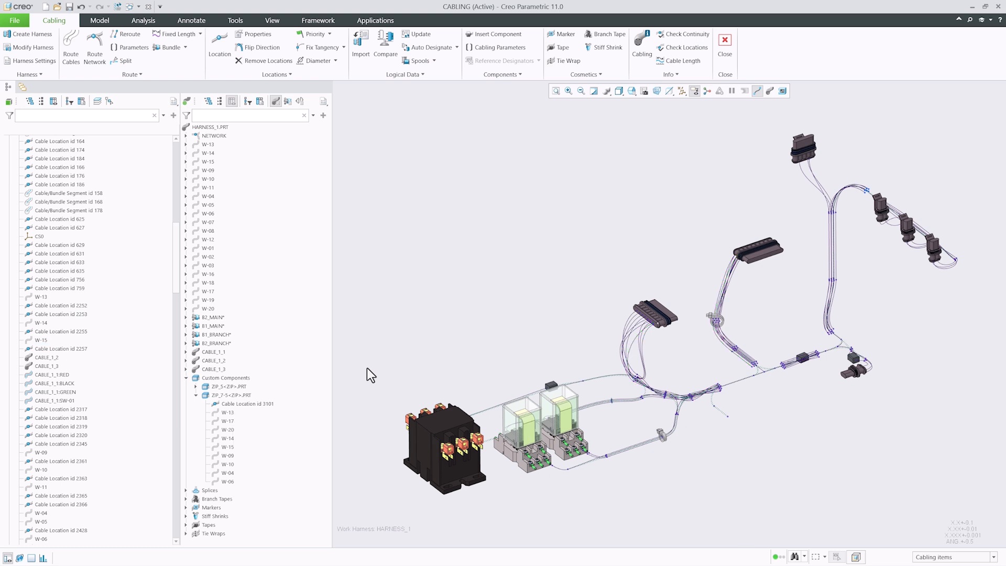
click(245, 101)
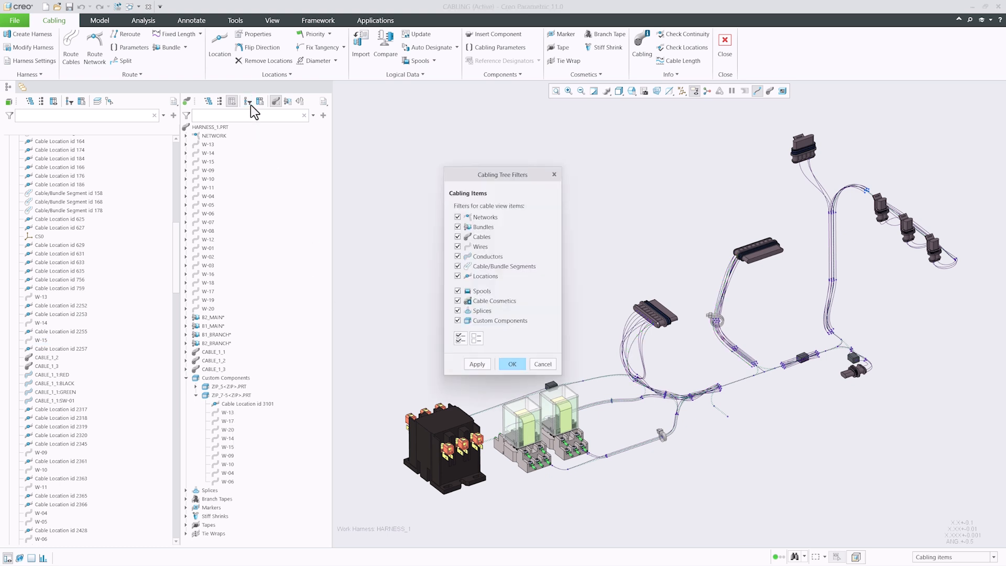
mouse_move(495, 308)
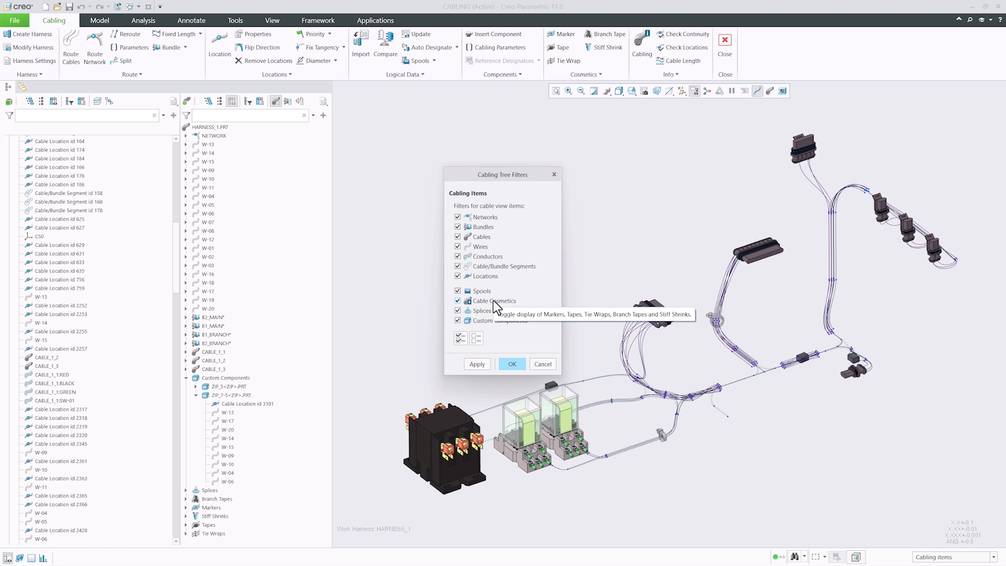
mouse_move(480, 310)
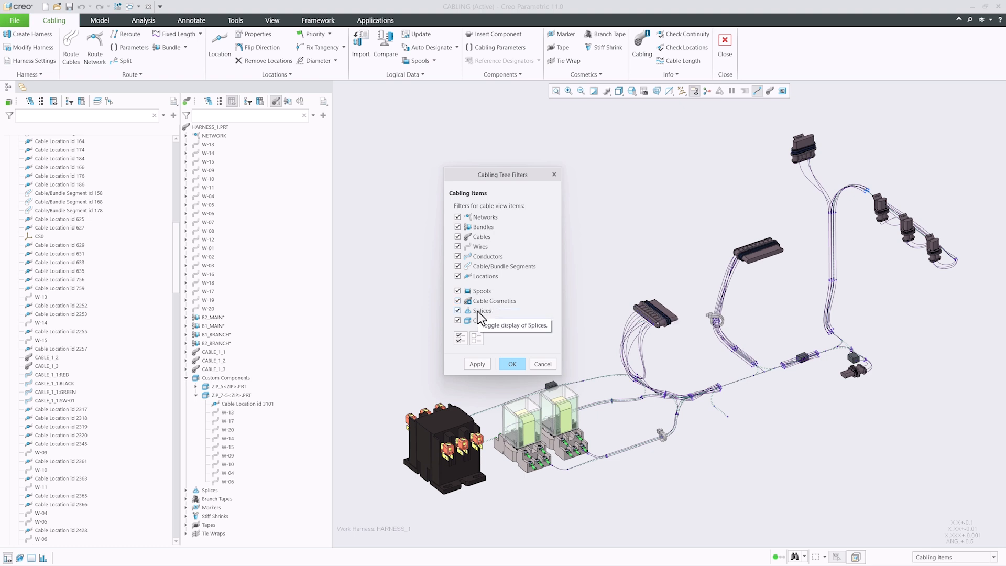
mouse_move(486, 327)
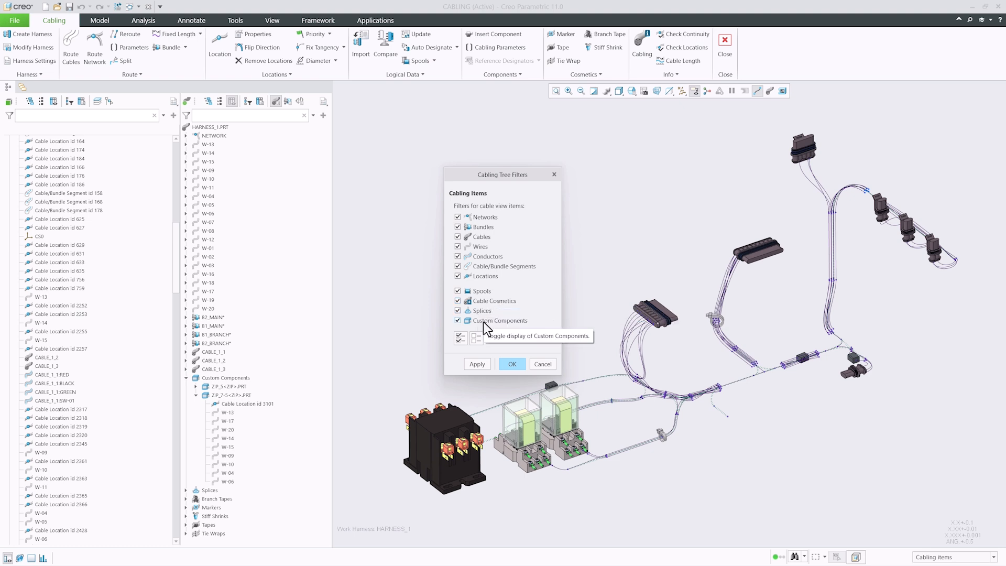
click(512, 364)
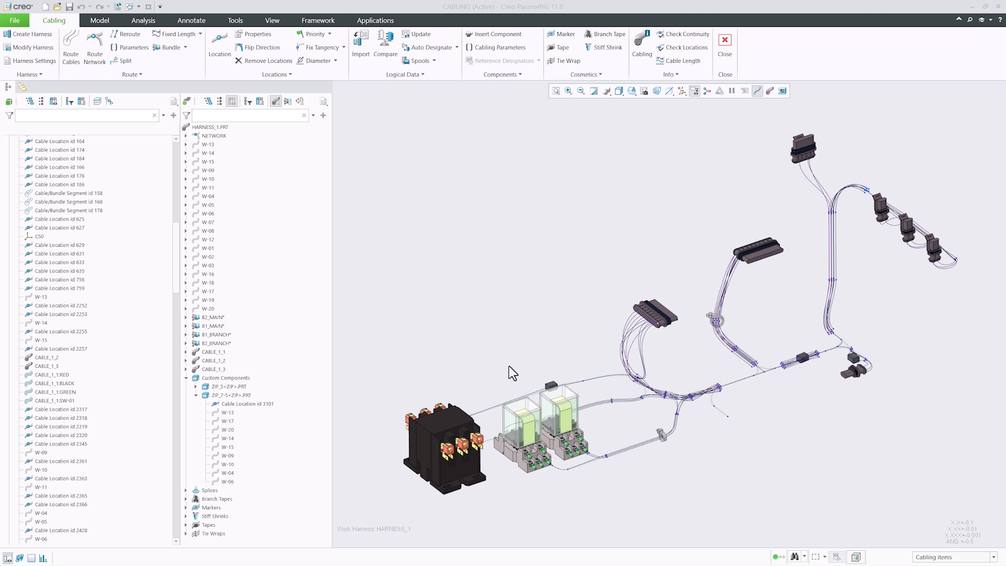
Step: Collapse the tree, select NETWORK, and switch to listing components like COIL_1.PRT and SPLICE_2-1.PRT
click(207, 100)
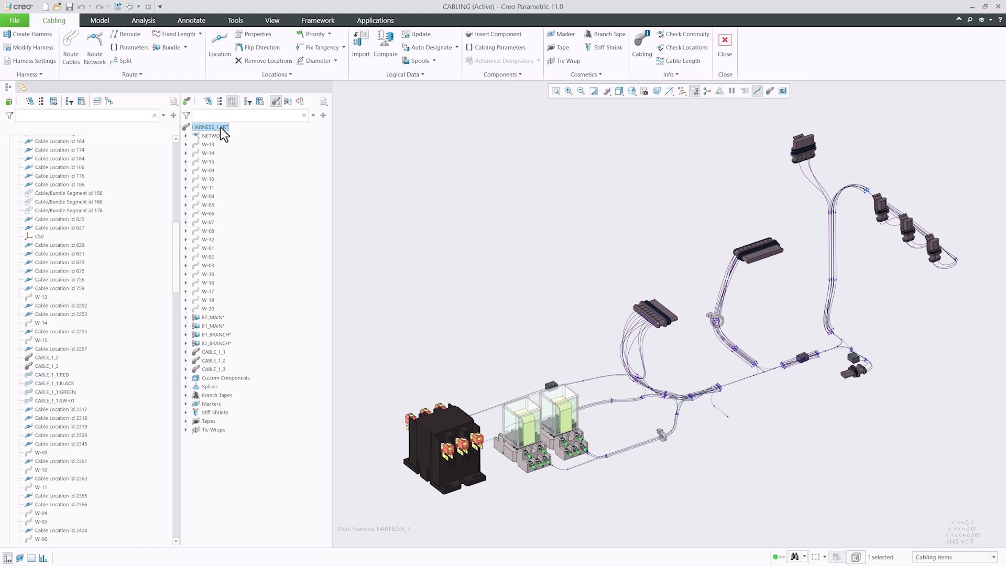
click(211, 135)
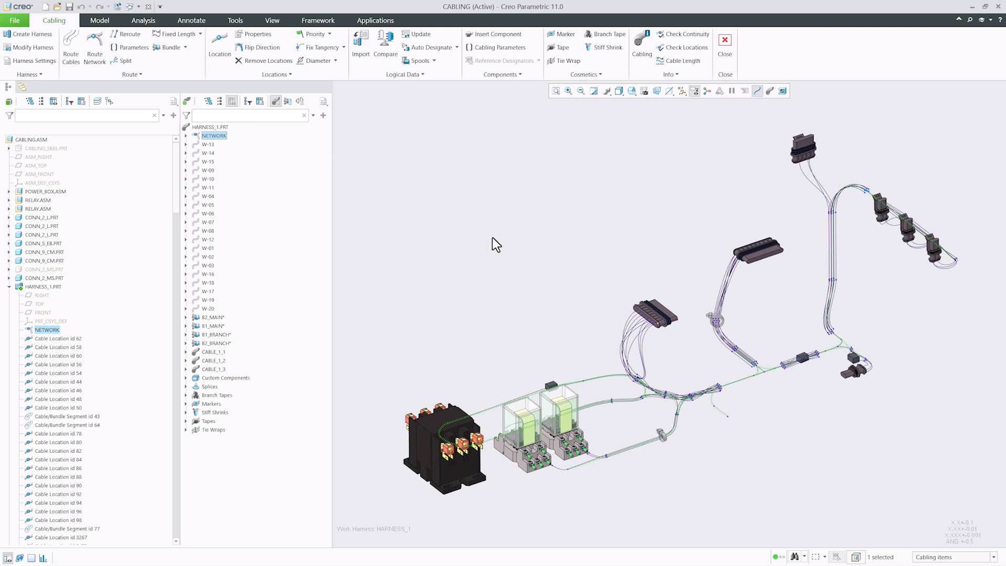
mouse_move(496, 243)
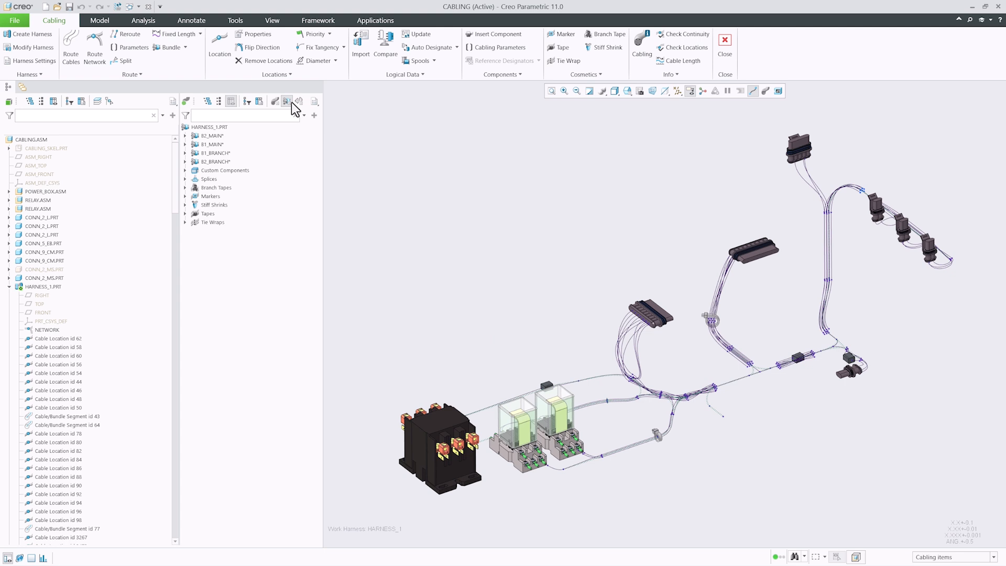
click(298, 100)
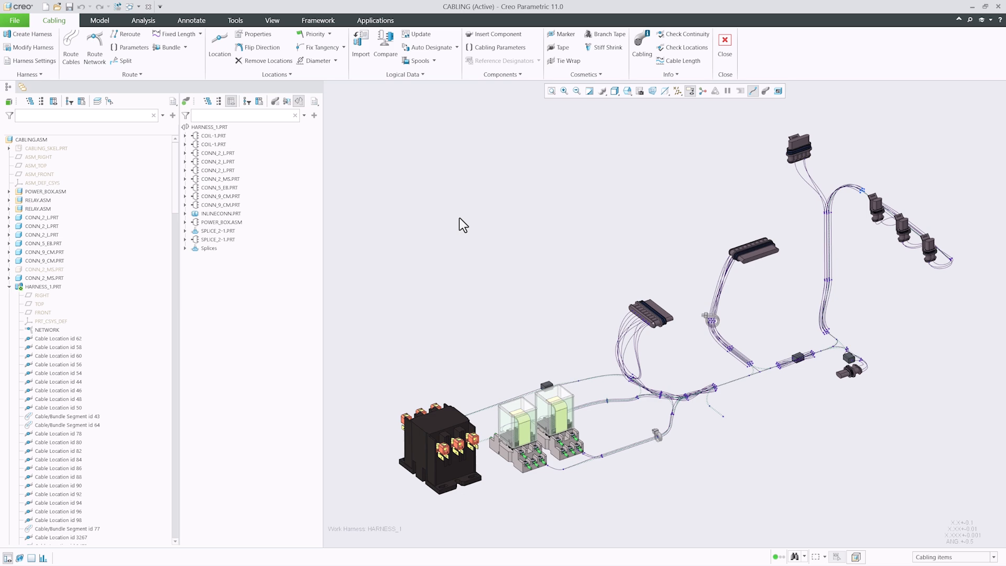
mouse_move(37, 159)
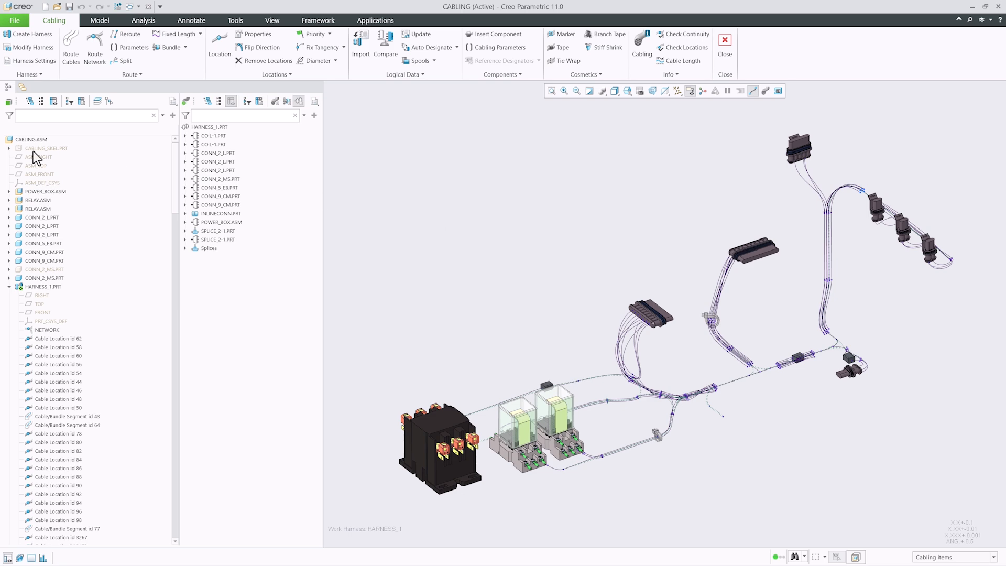